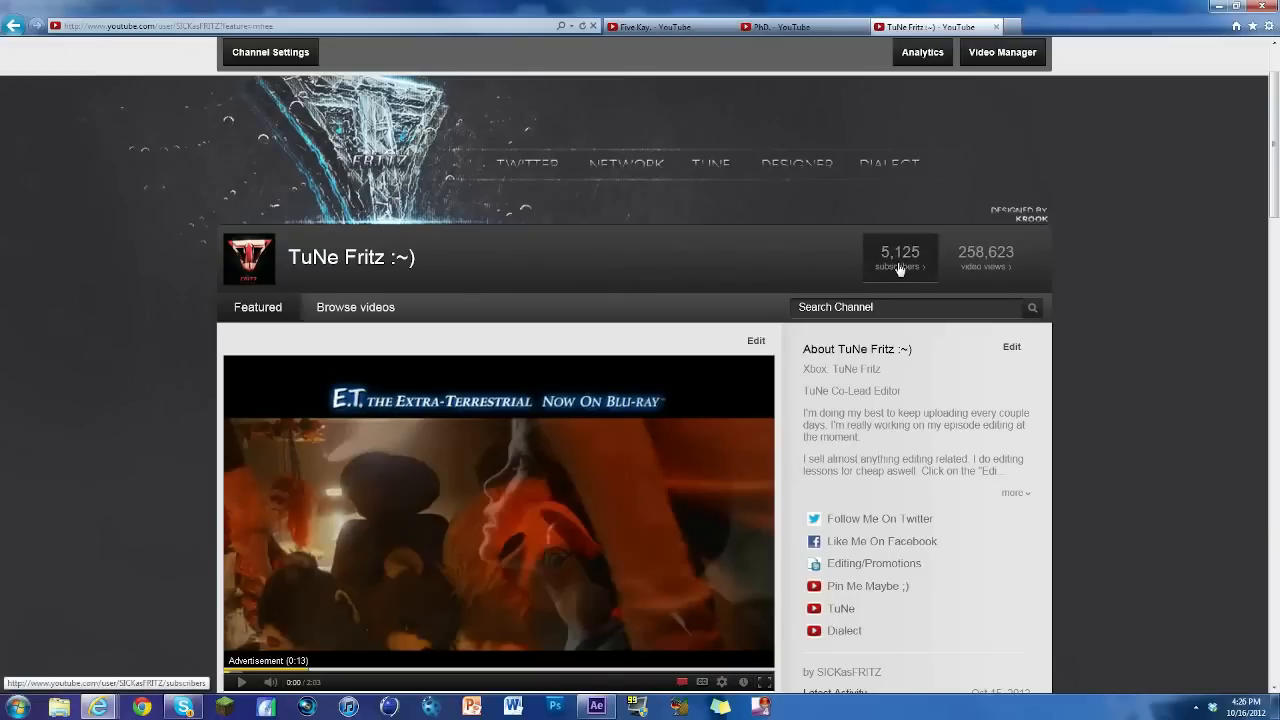
mouse_move(888, 288)
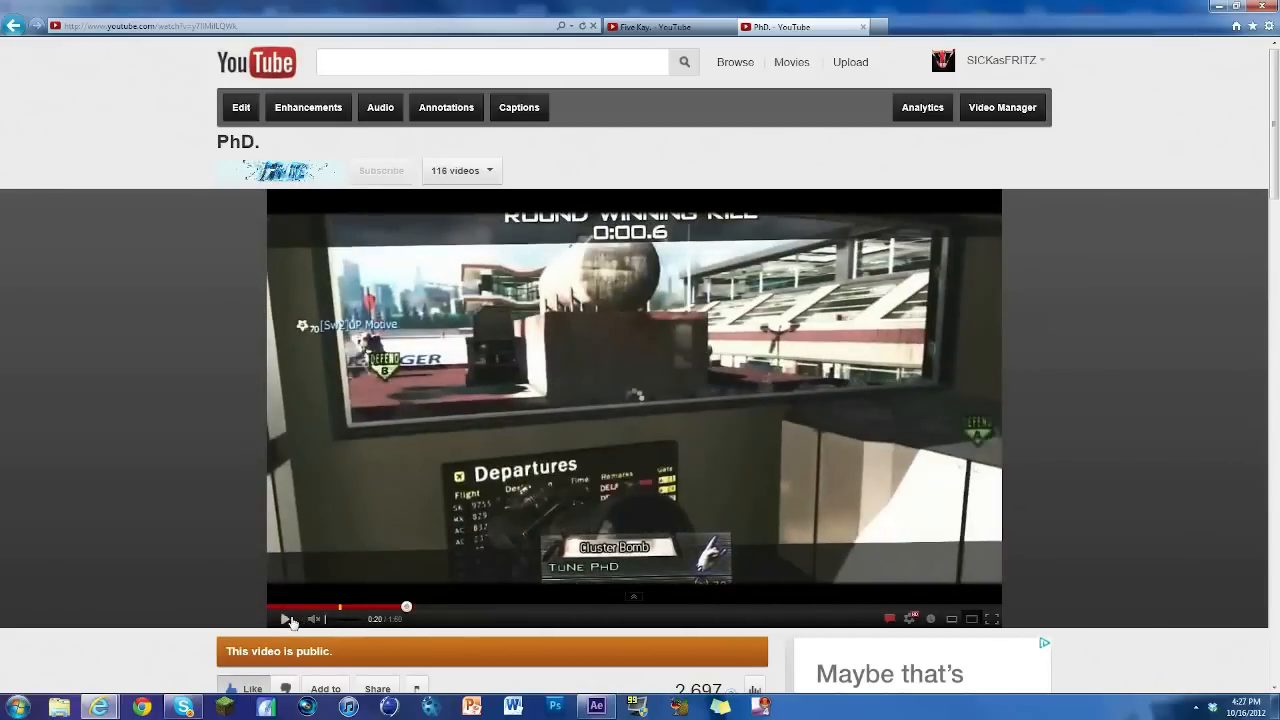
Step: Close the PhD. video tab, leaving the Five Kay. video open
click(862, 27)
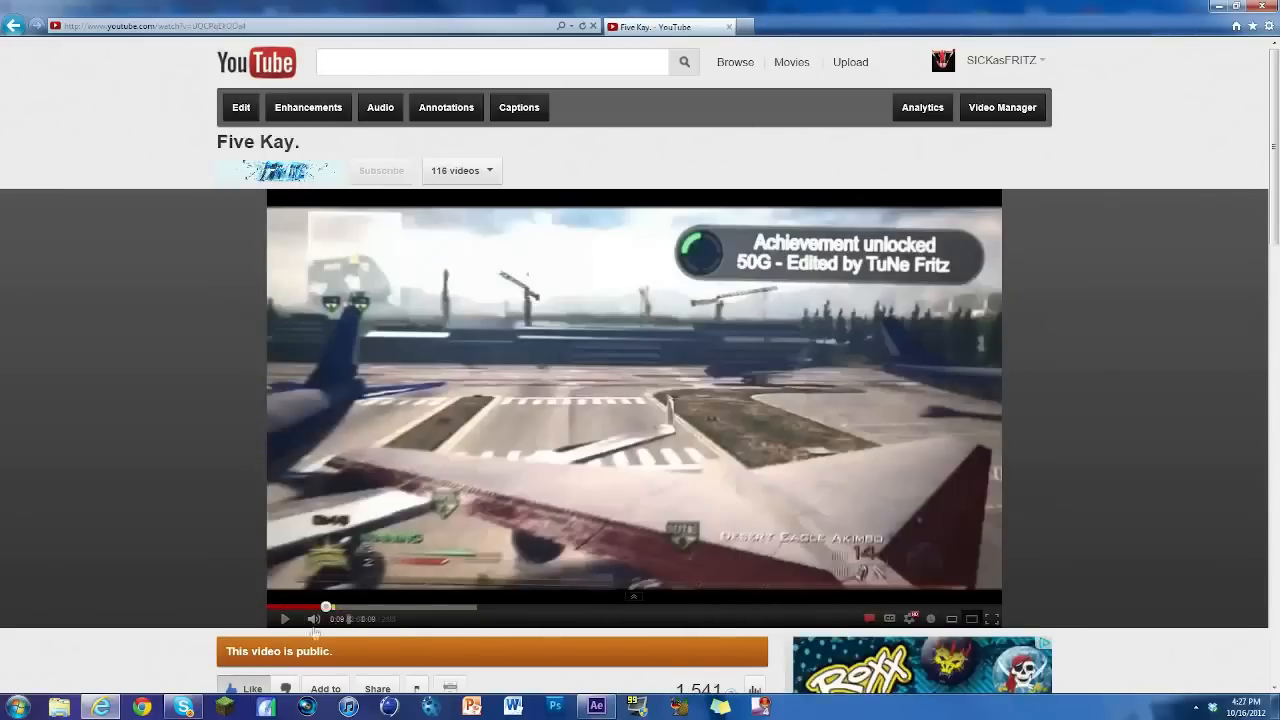
click(285, 618)
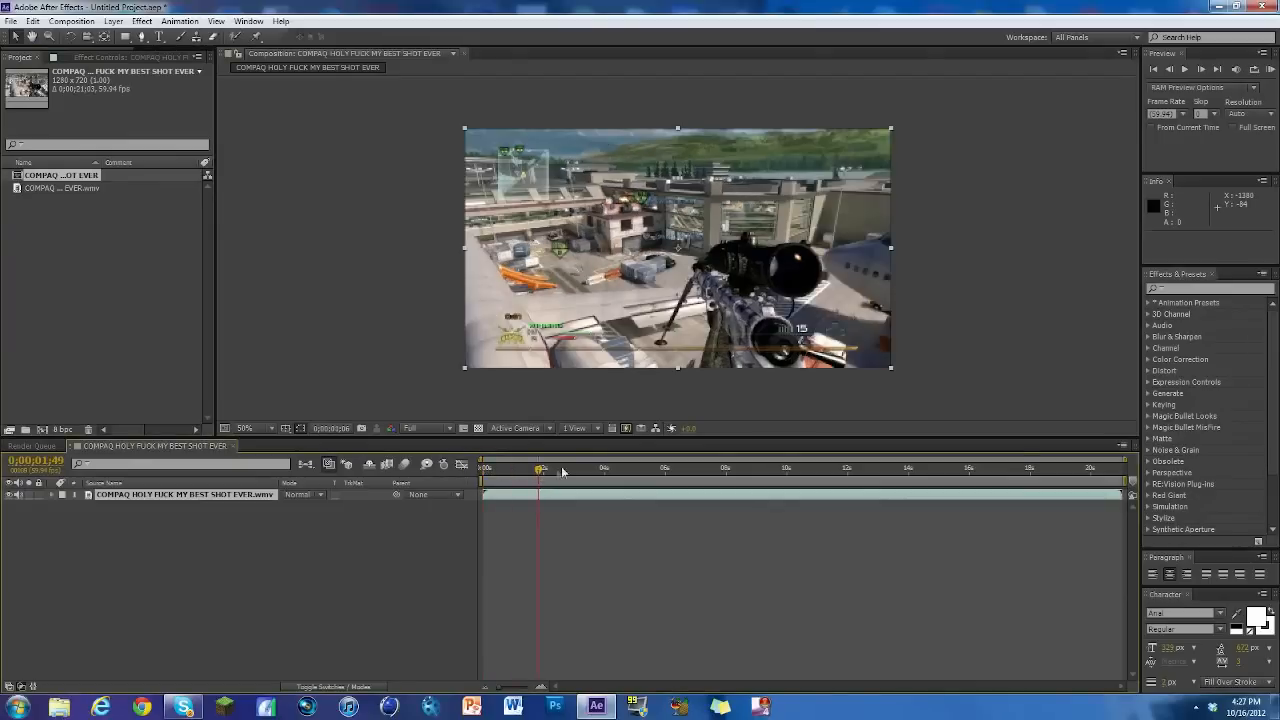
Step: Set preview resolution to Half and split the clip at the killcam start
click(575, 467)
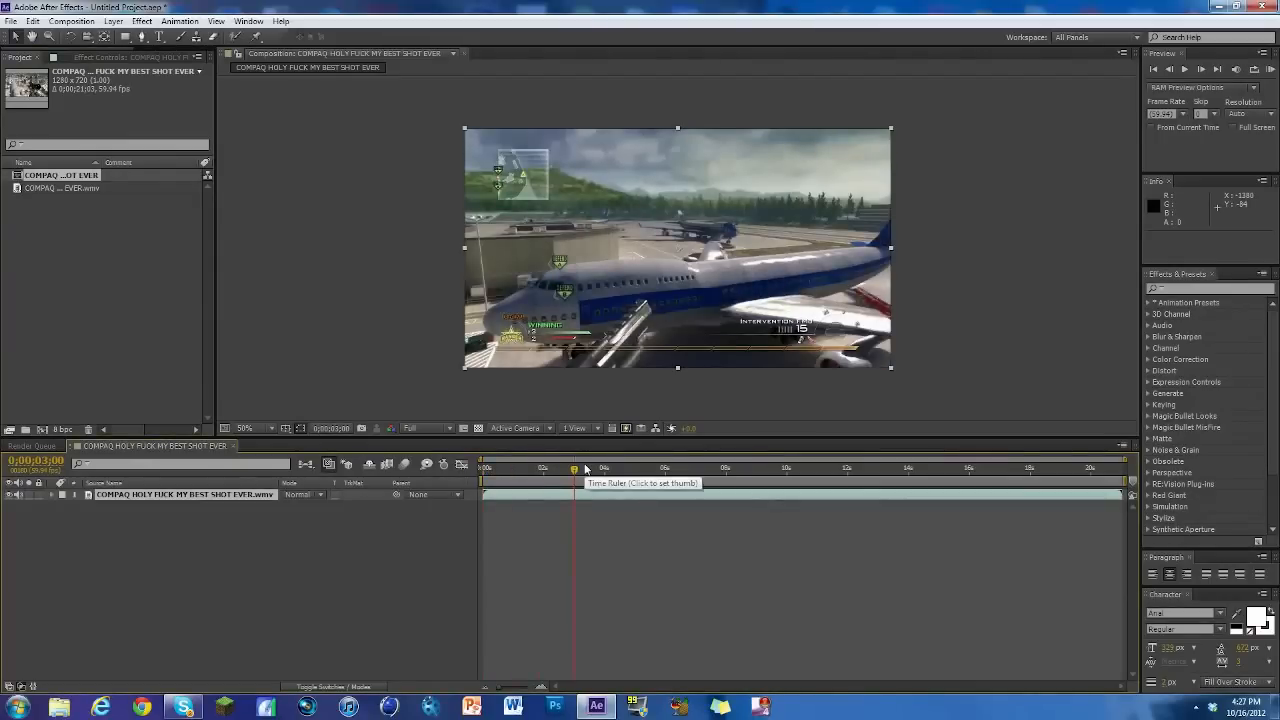
click(411, 428)
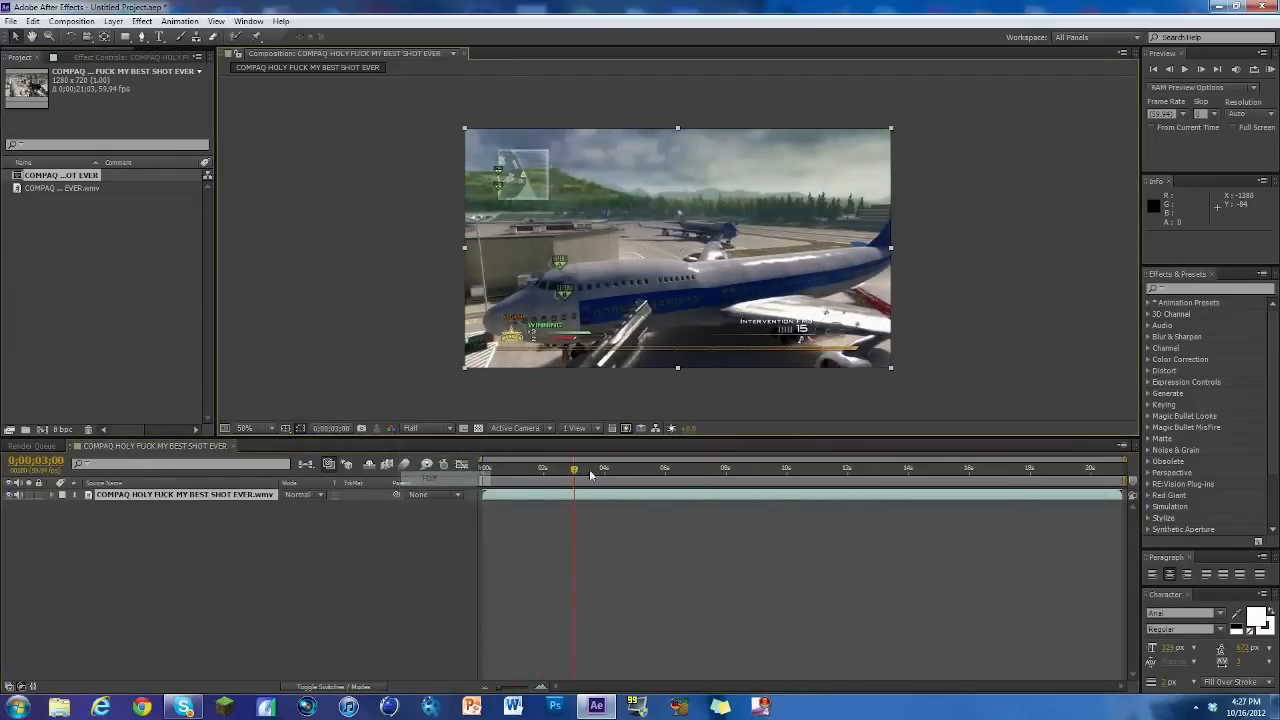
click(670, 468)
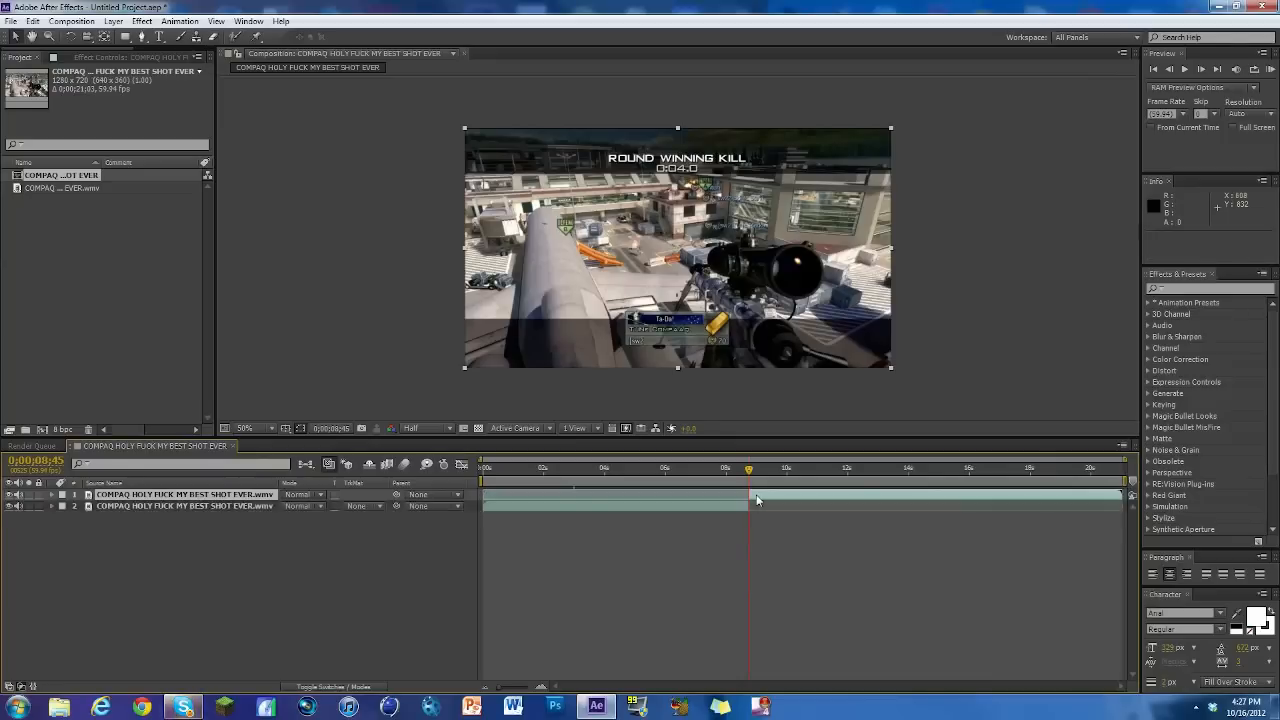
Step: Start layer 1 near five seconds with a Position keyframe at Y about 1083
click(658, 468)
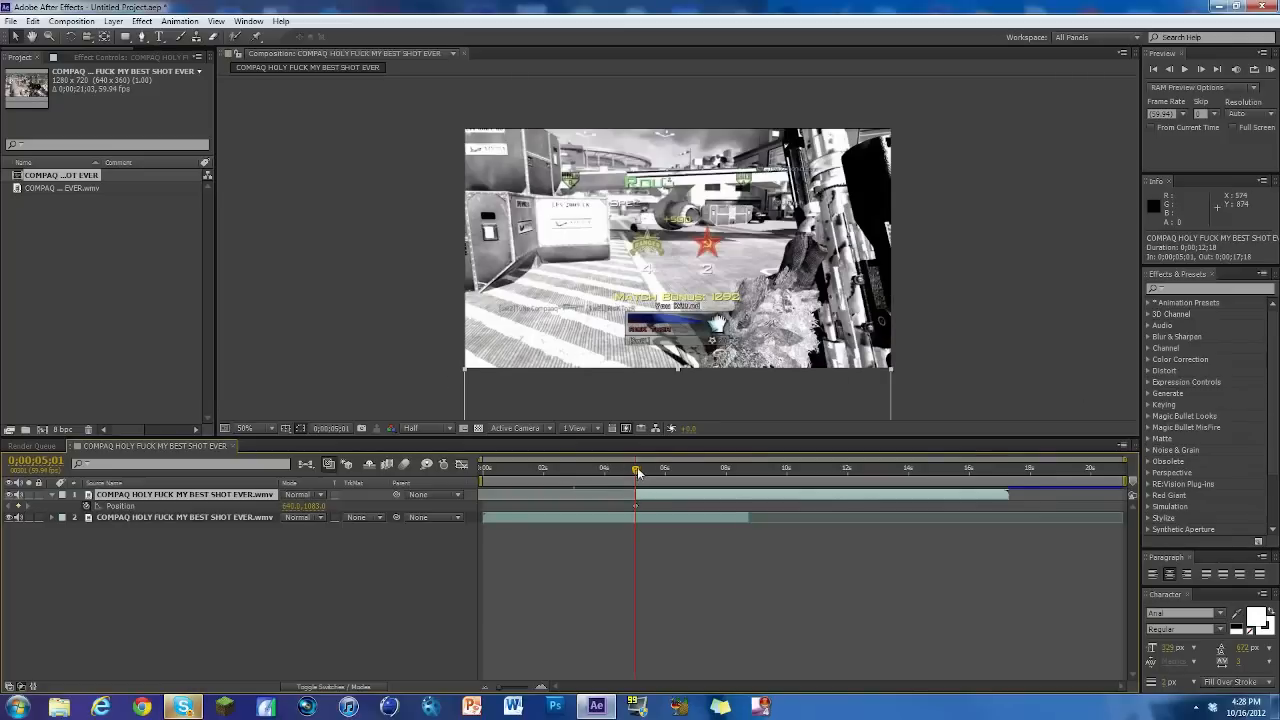
click(645, 470)
text(offset)
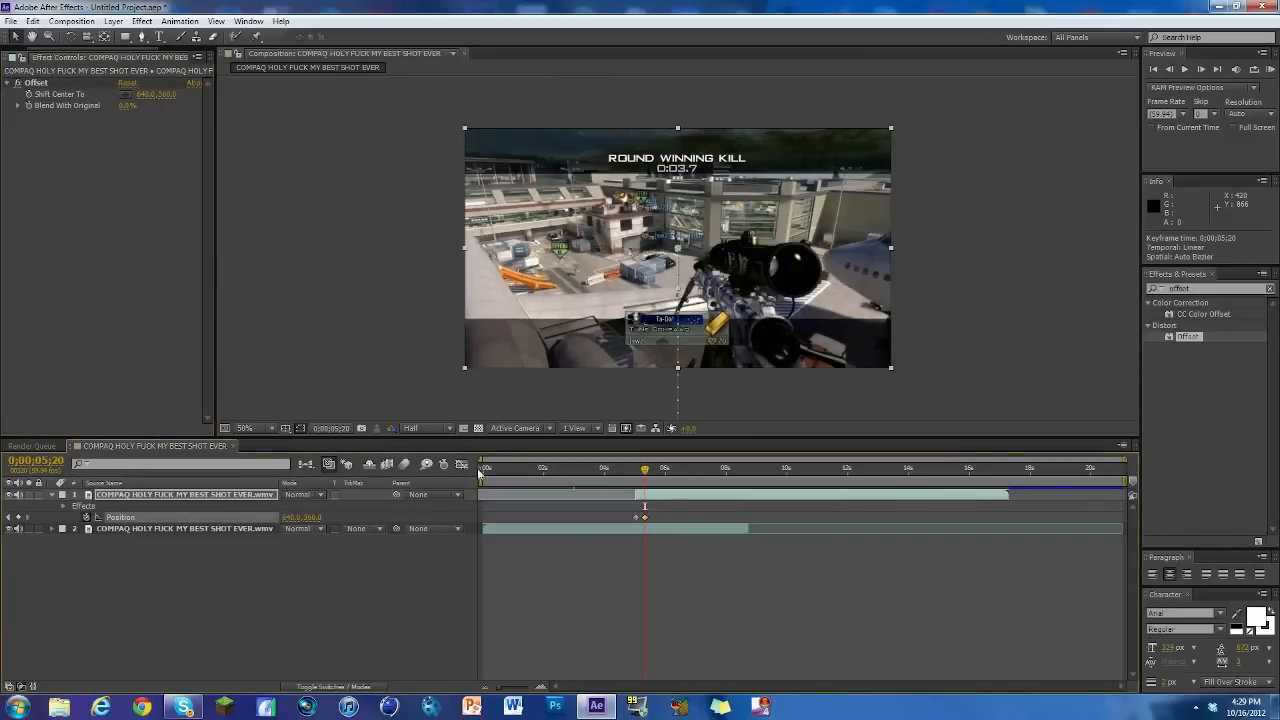
Step: Keyframe Position at 640,360 at 5:20 and apply Offset to shift the image vertically
click(485, 467)
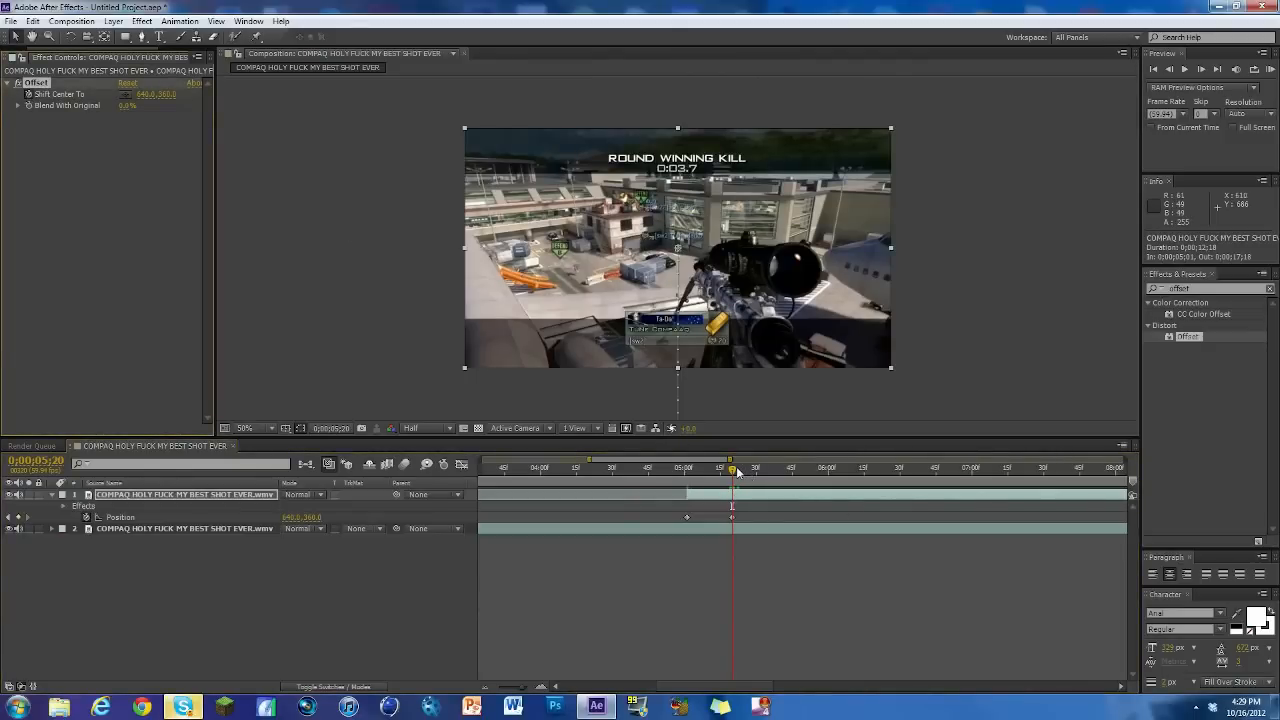
click(982, 468)
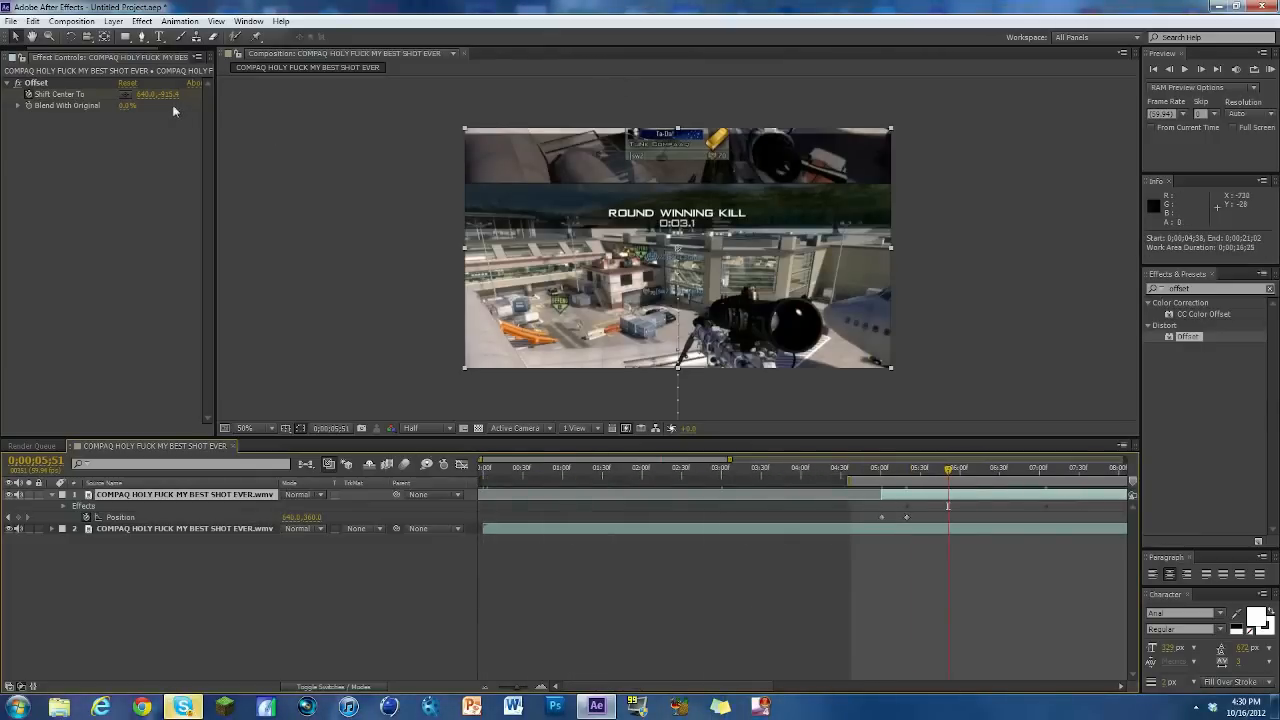
mouse_move(263, 205)
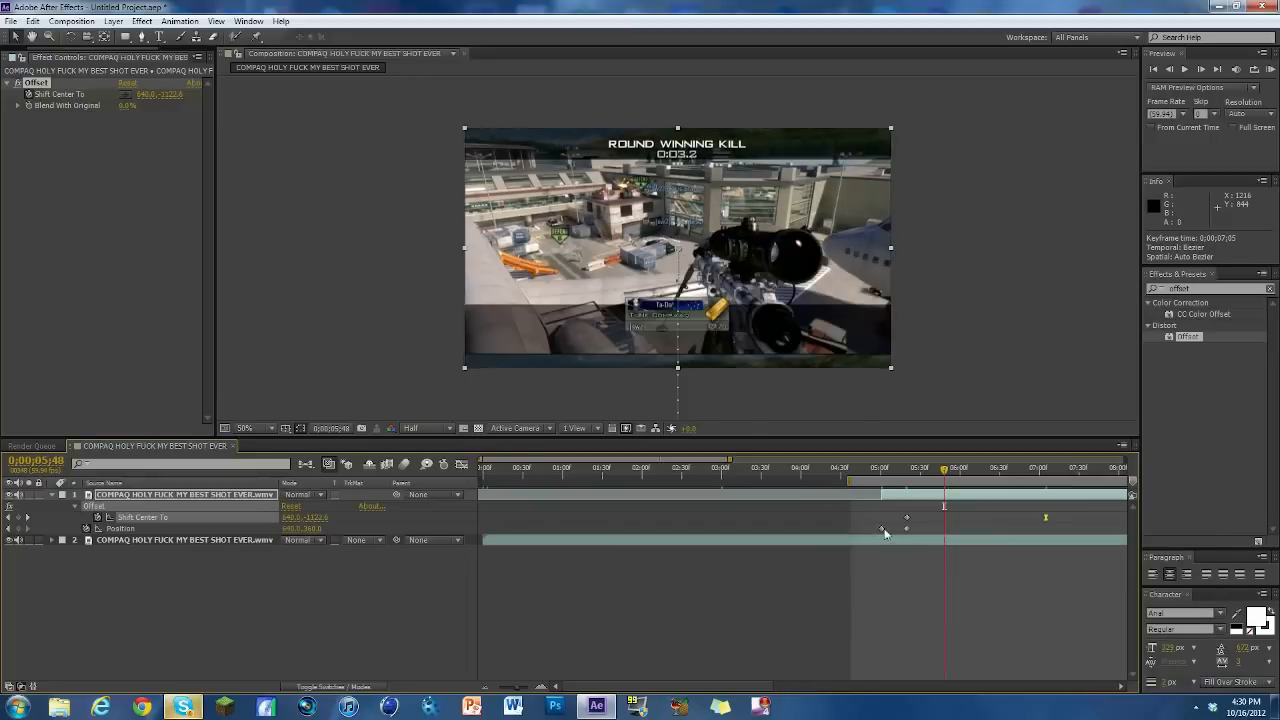
Step: Apply Easy Ease to the killcam layer's Position keyframes
right_click(906, 517)
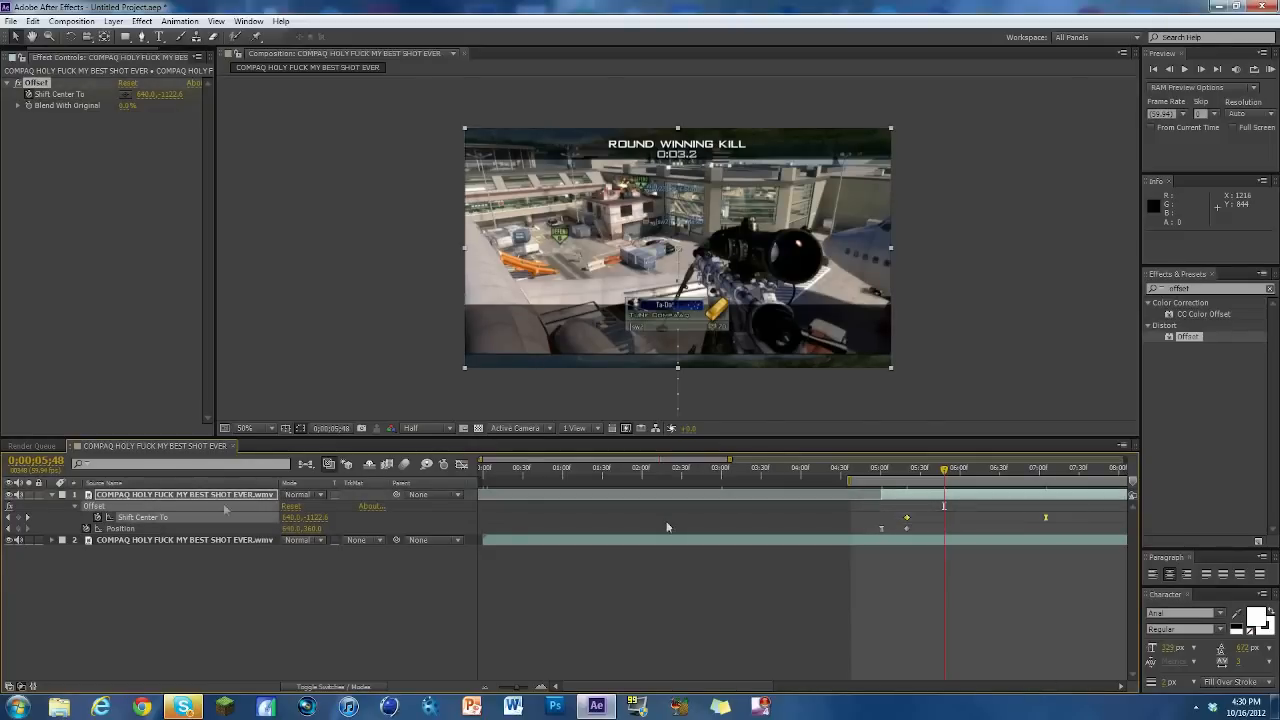
mouse_move(465, 473)
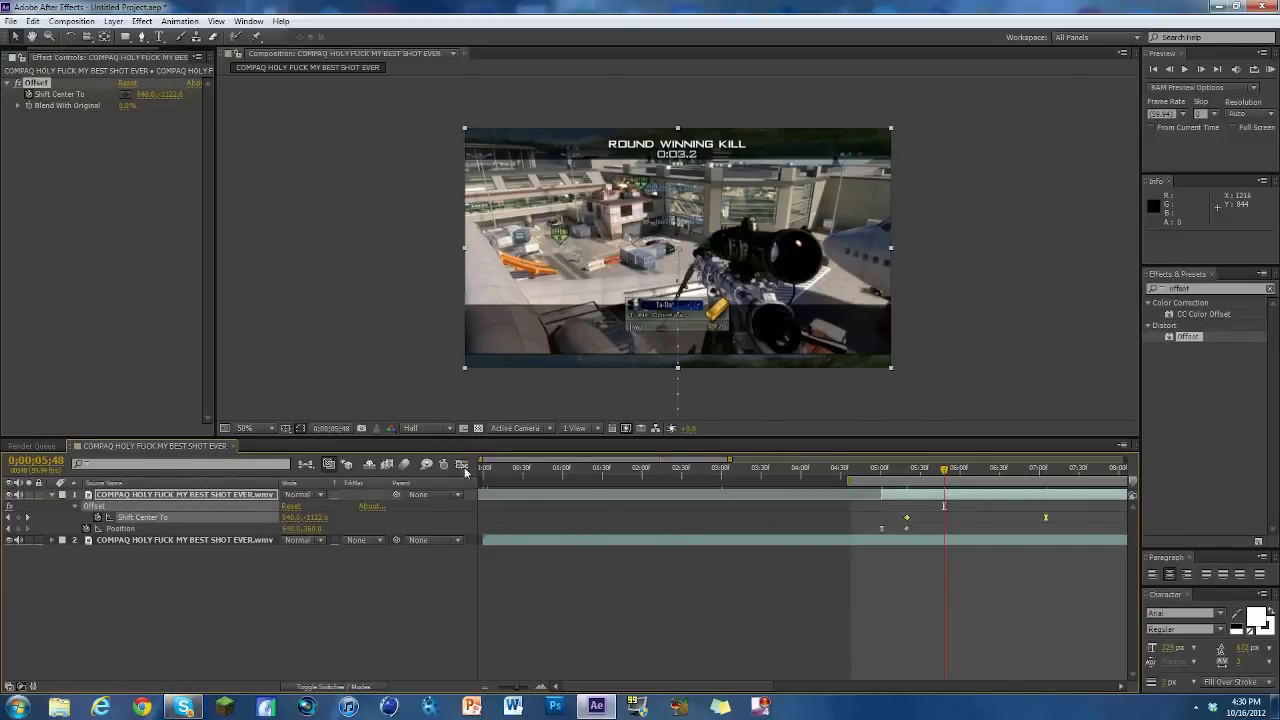
click(462, 464)
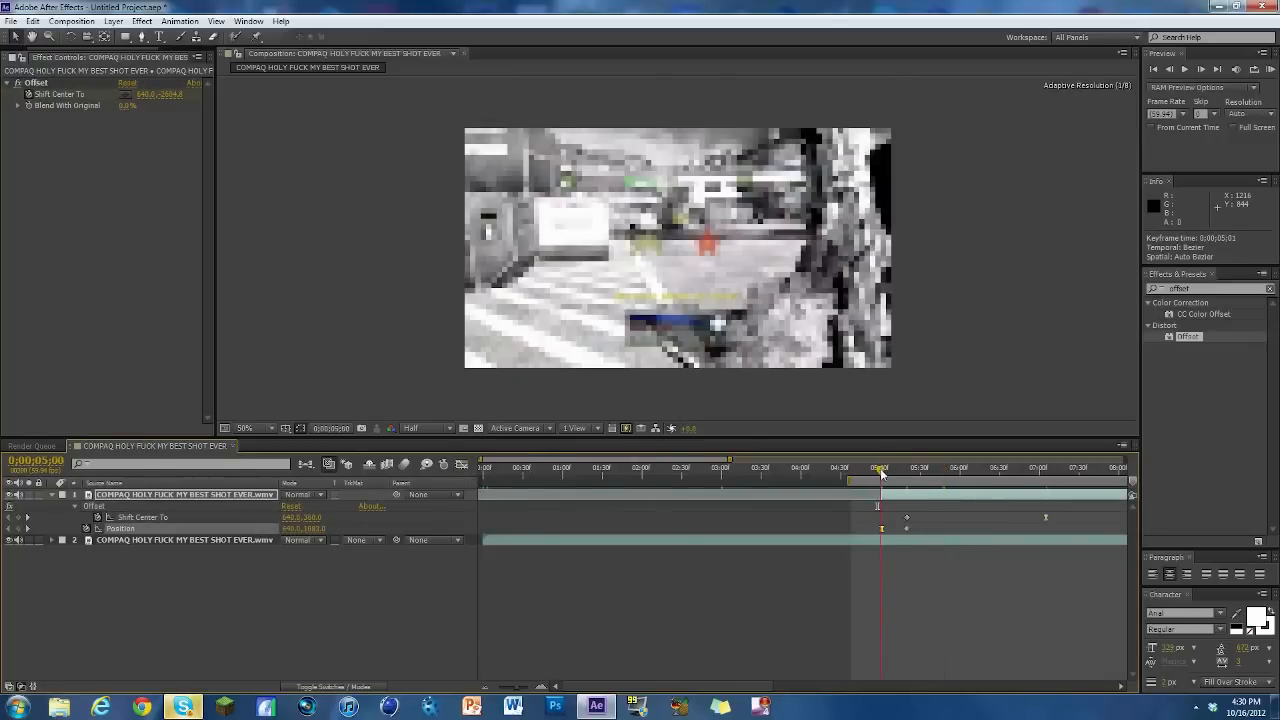
right_click(881, 528)
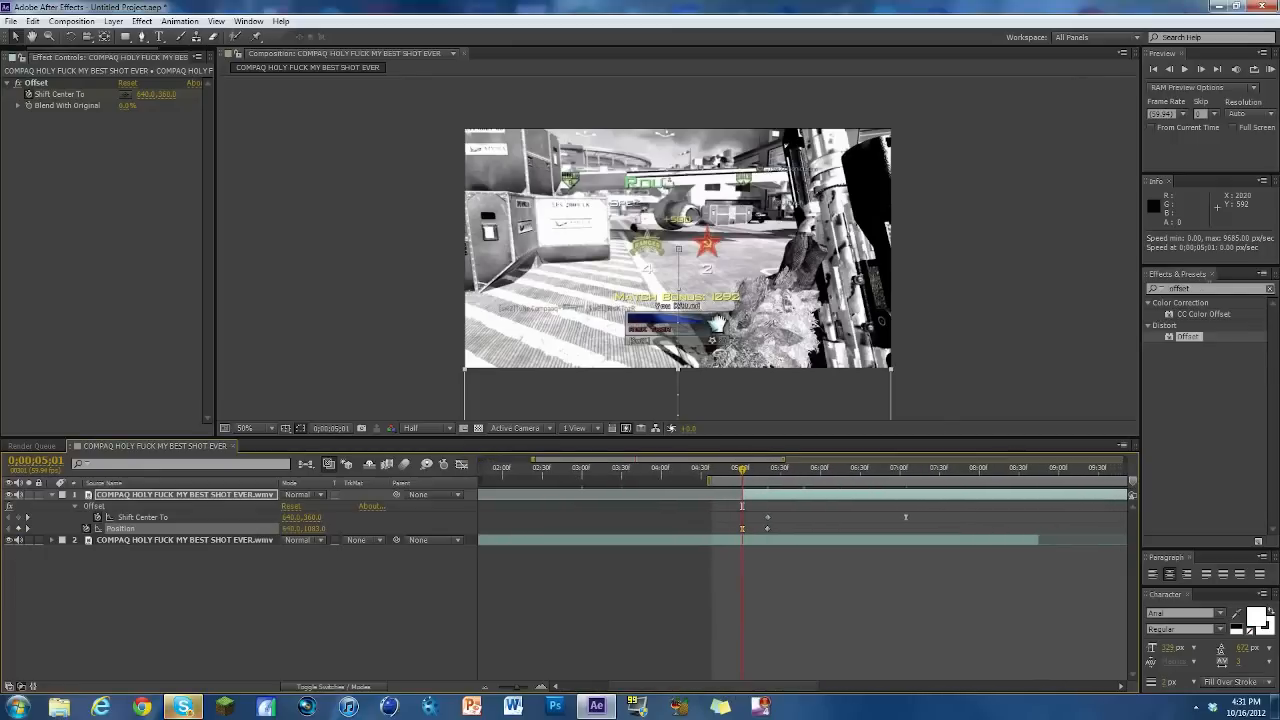
Step: Search 'direc' and apply Directional Blur to the killcam layer
text(direc)
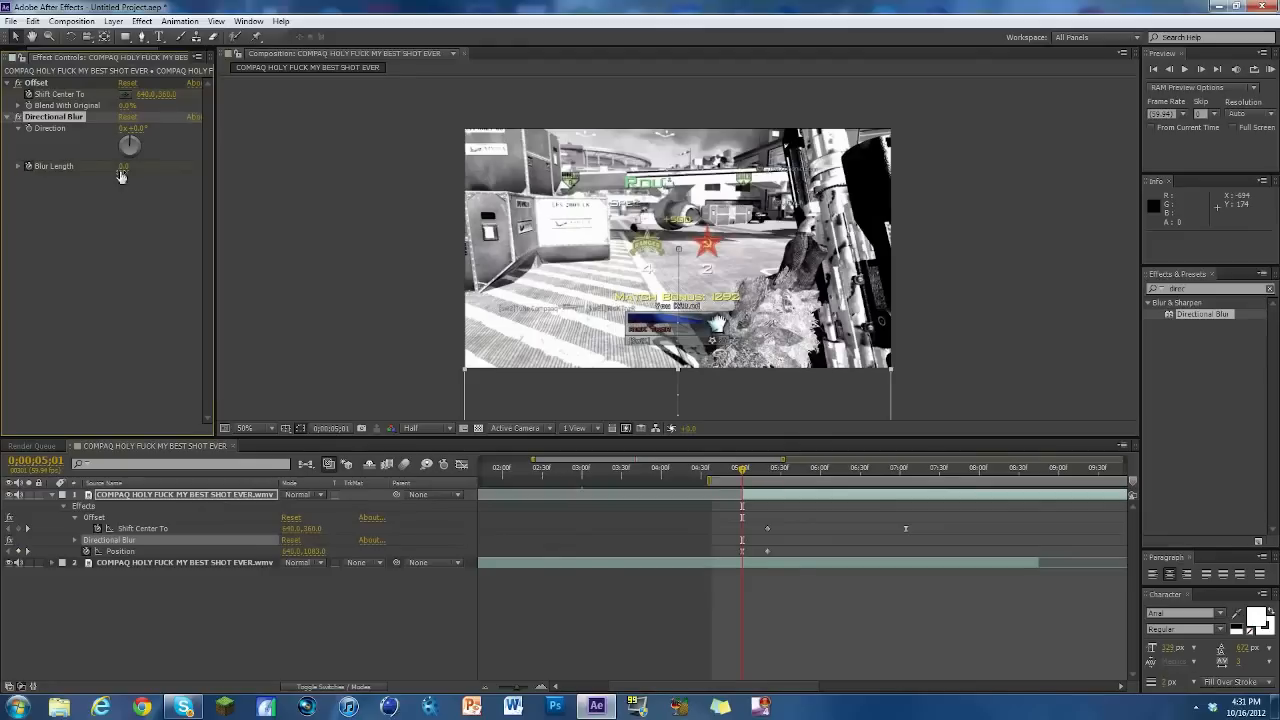
double_click(128, 166)
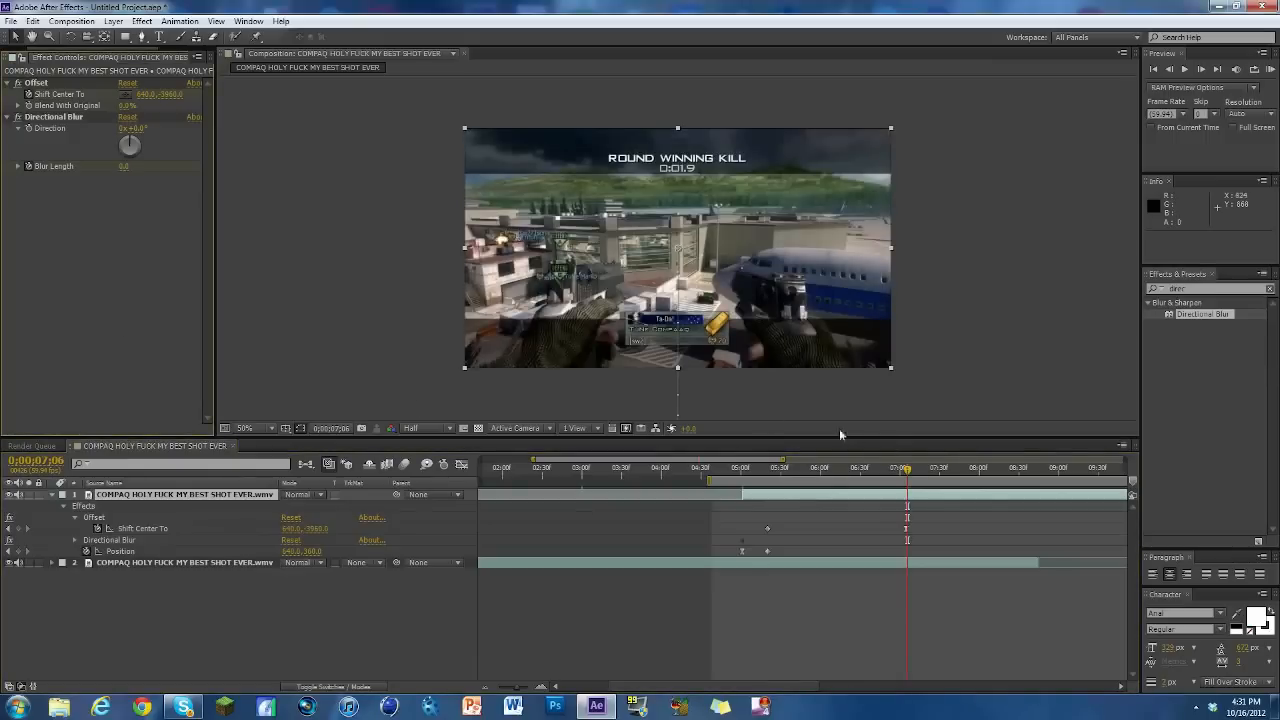
mouse_move(337, 395)
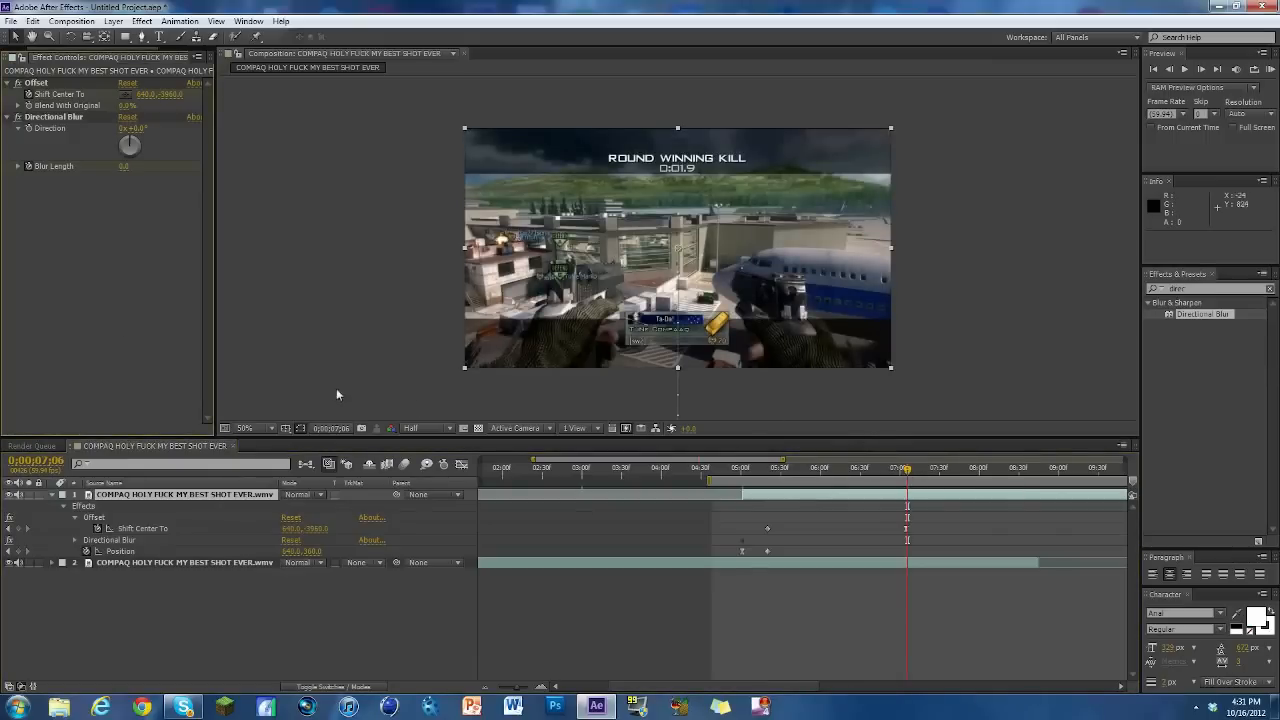